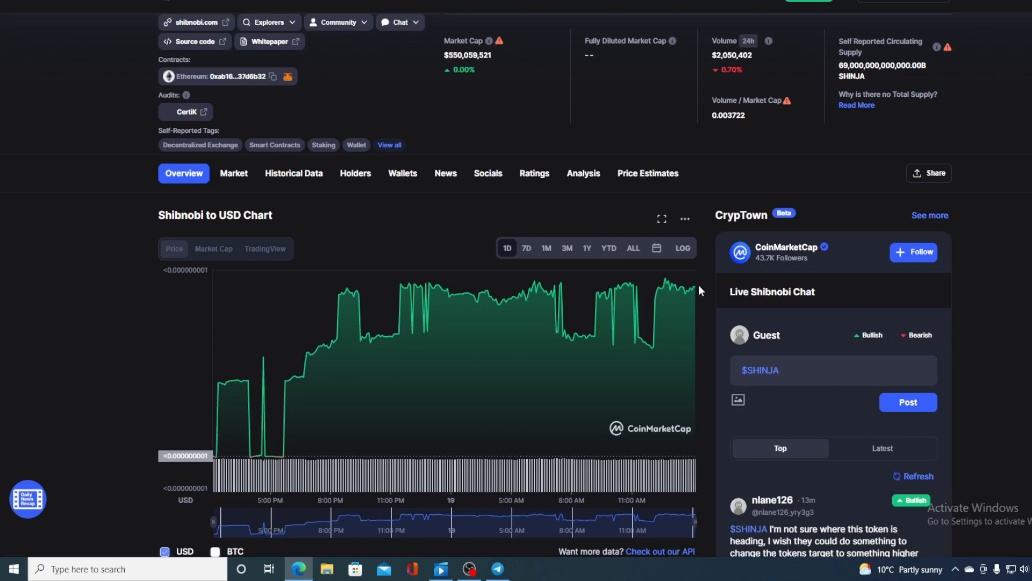
mouse_move(693, 288)
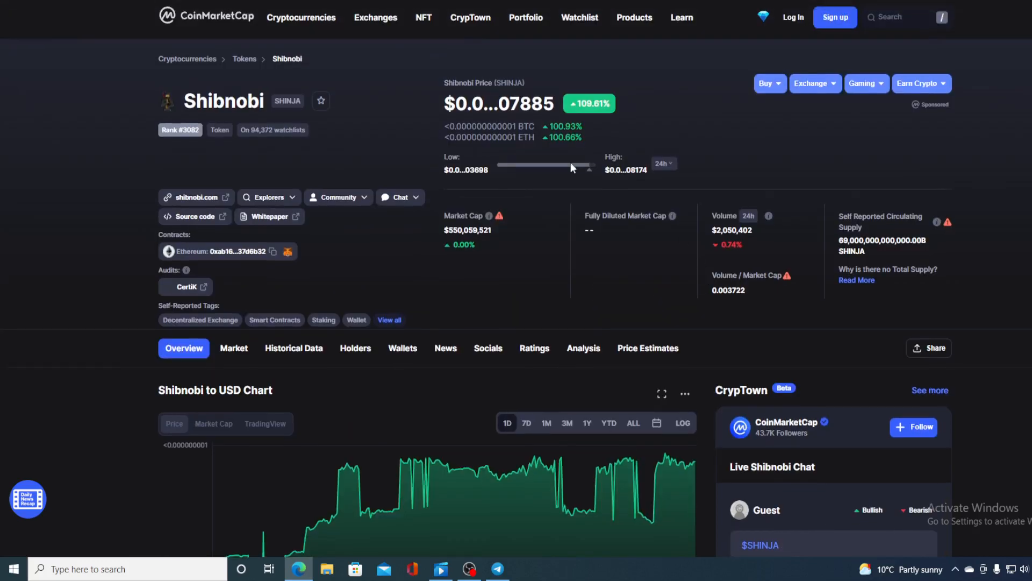
mouse_move(478, 104)
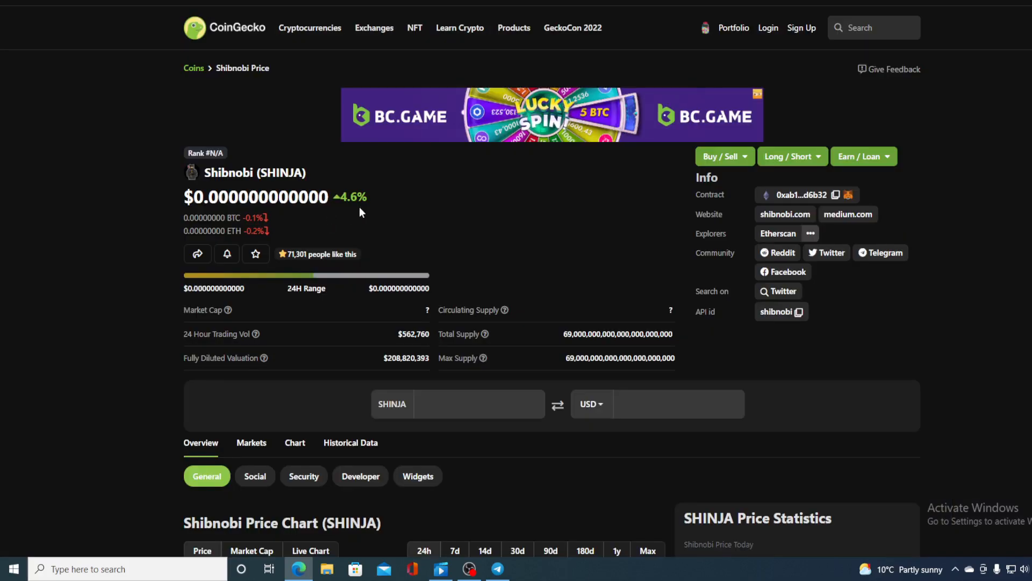
mouse_move(343, 216)
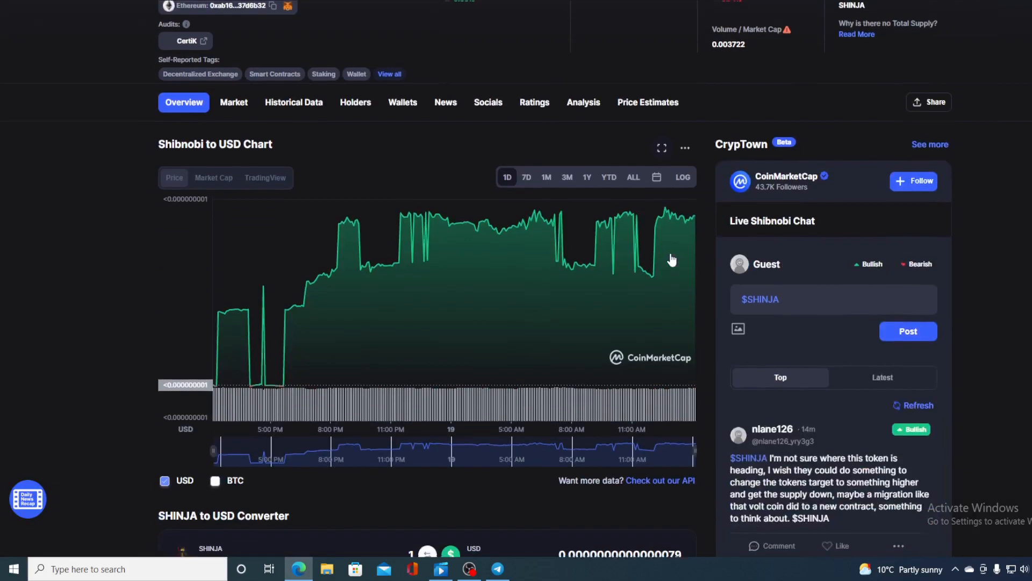
Play the video in Shibnobi's $Shinja BSC-launch tweet and watch it through
scroll("up", 3)
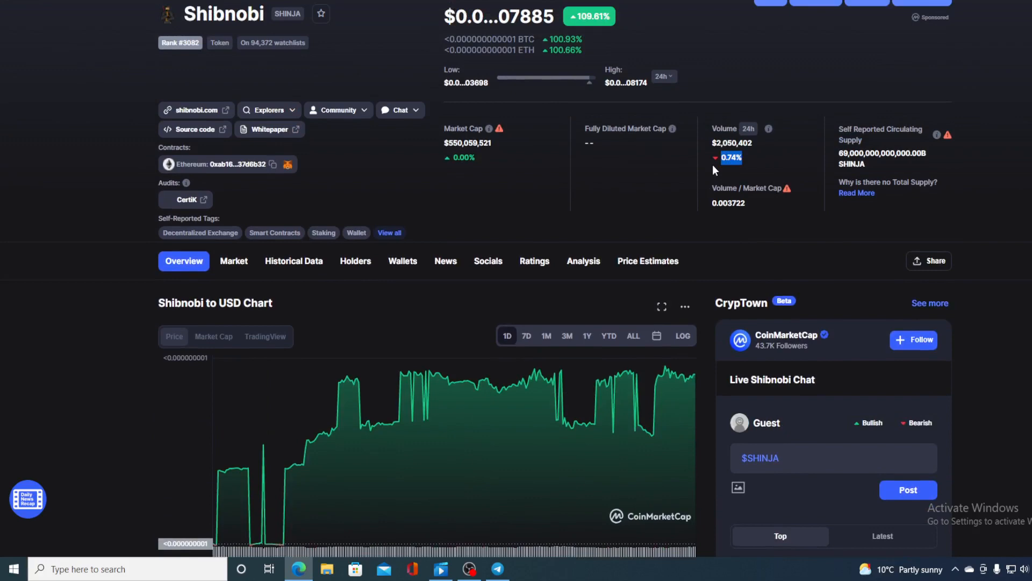
scroll("down", 3)
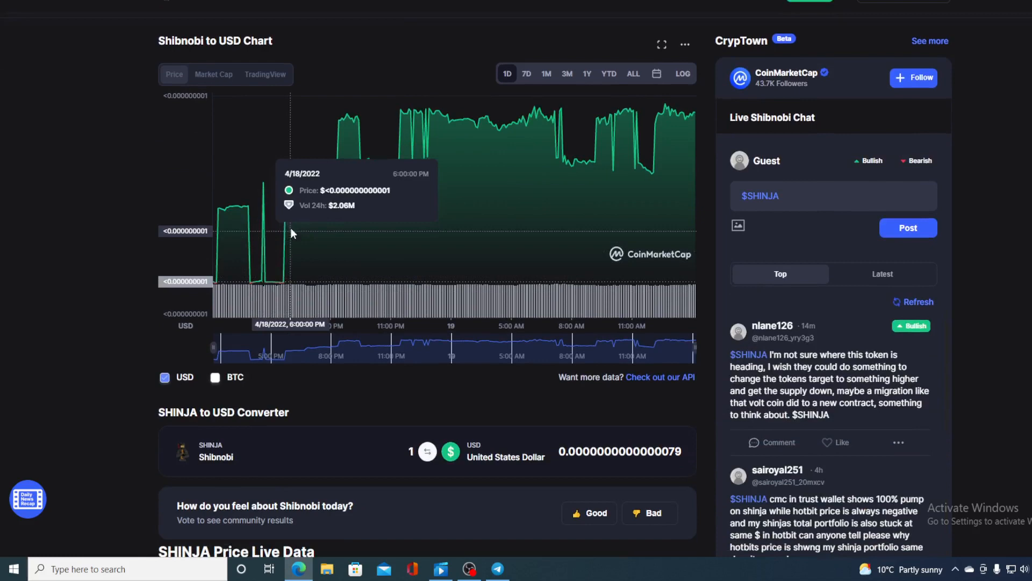
mouse_move(385, 149)
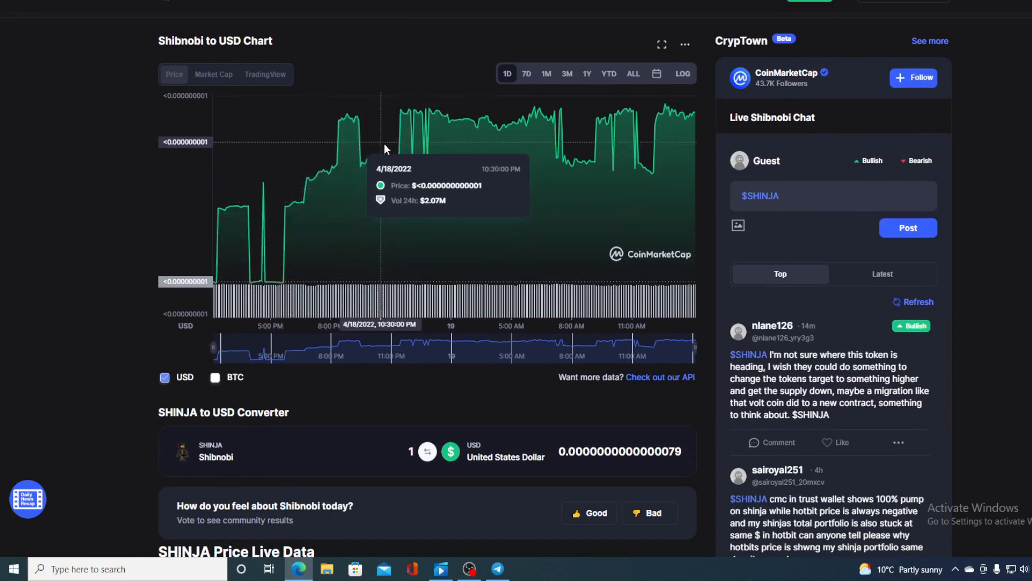
mouse_move(482, 140)
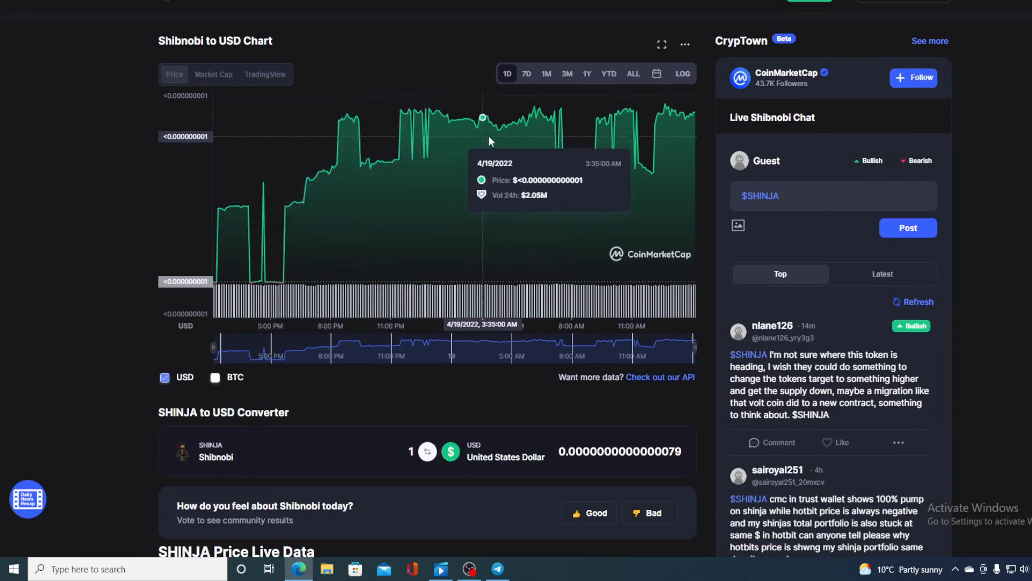
mouse_move(680, 137)
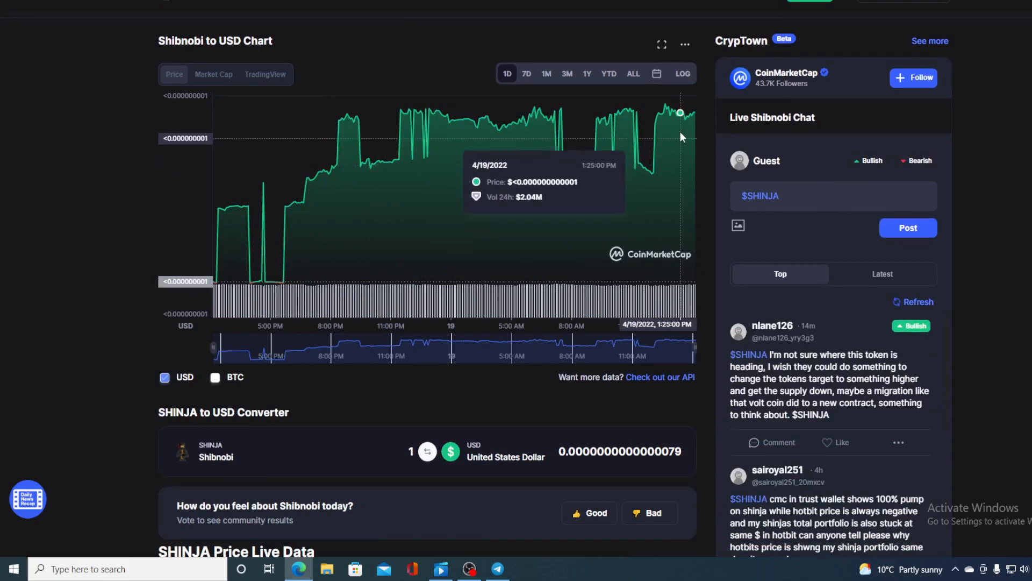
mouse_move(693, 114)
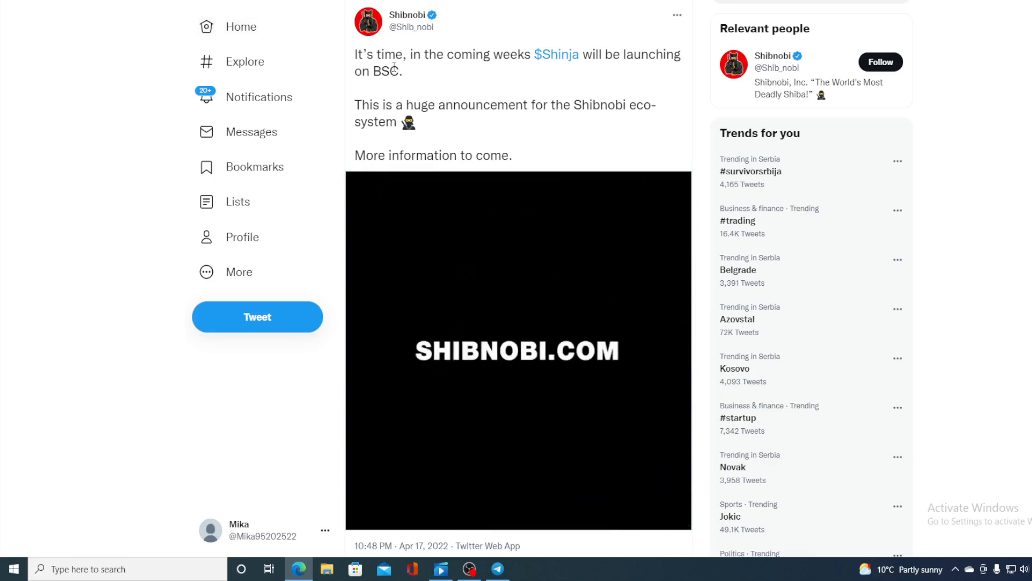
left_click(519, 349)
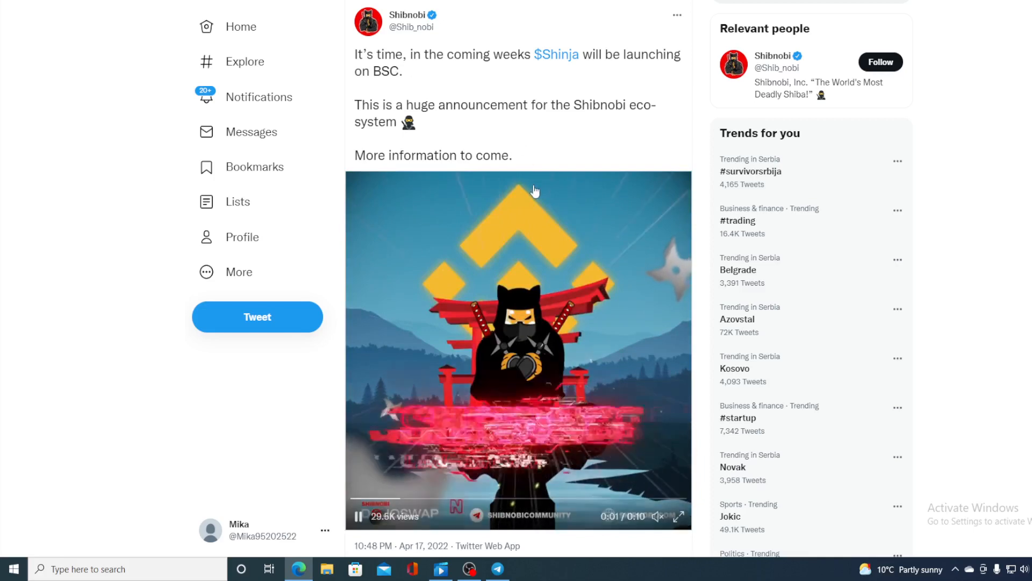
scroll("down", 3)
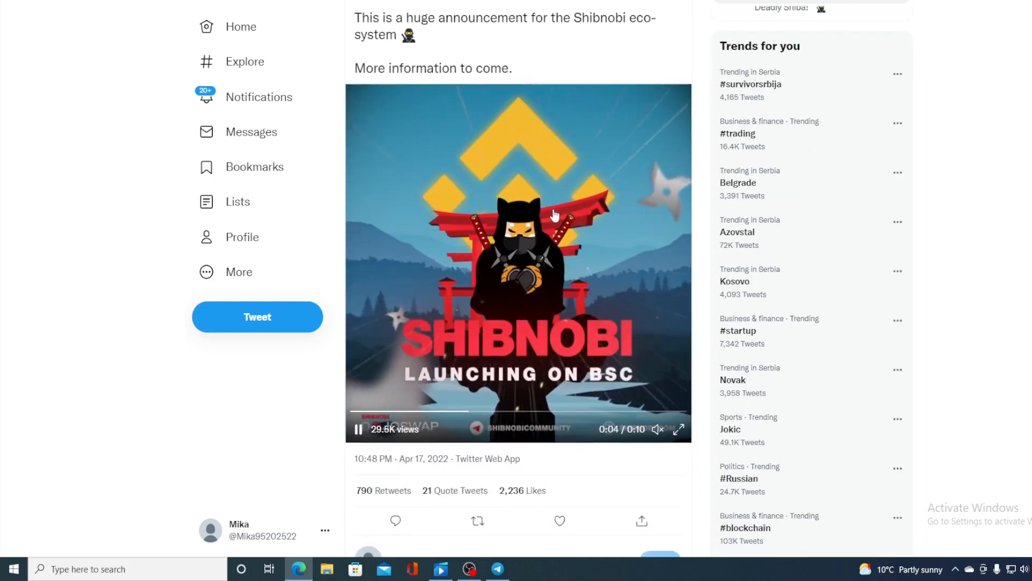
mouse_move(459, 176)
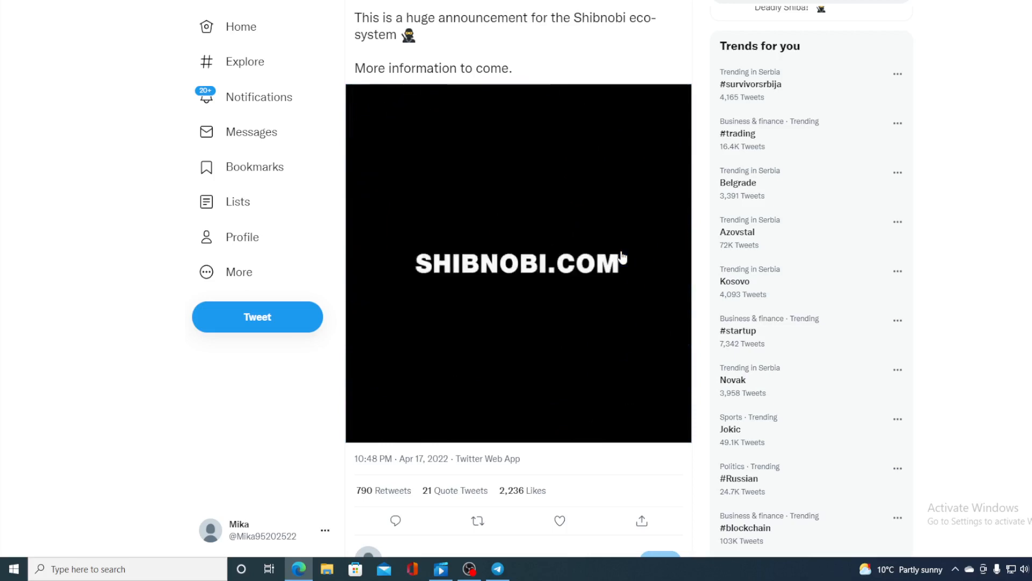
left_click(518, 262)
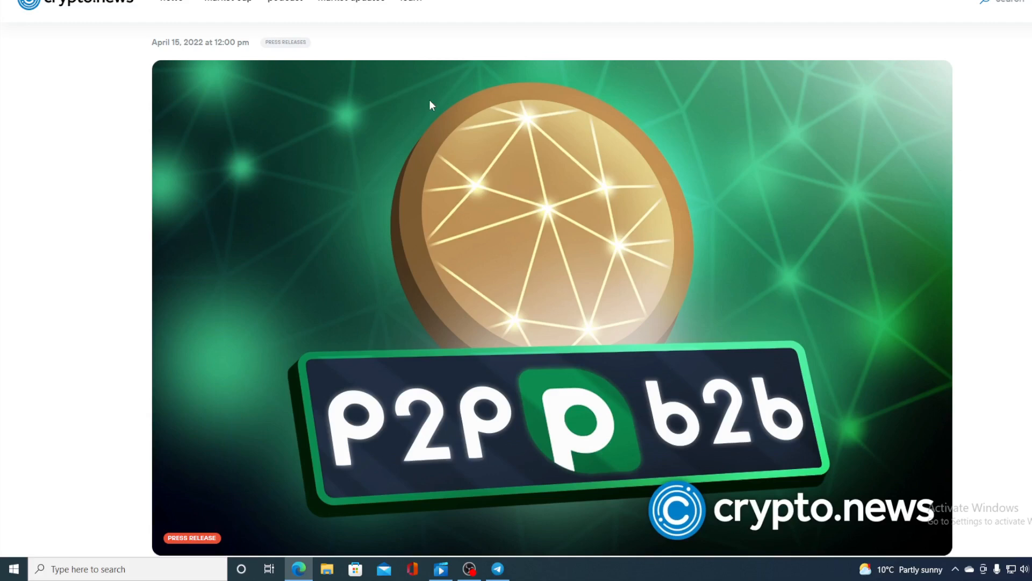
mouse_move(467, 240)
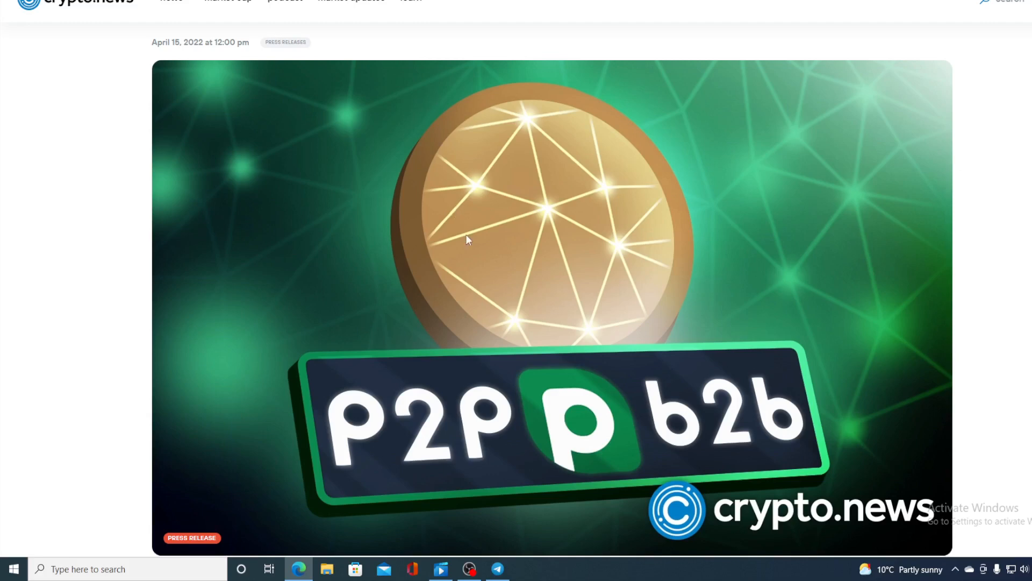
mouse_move(665, 319)
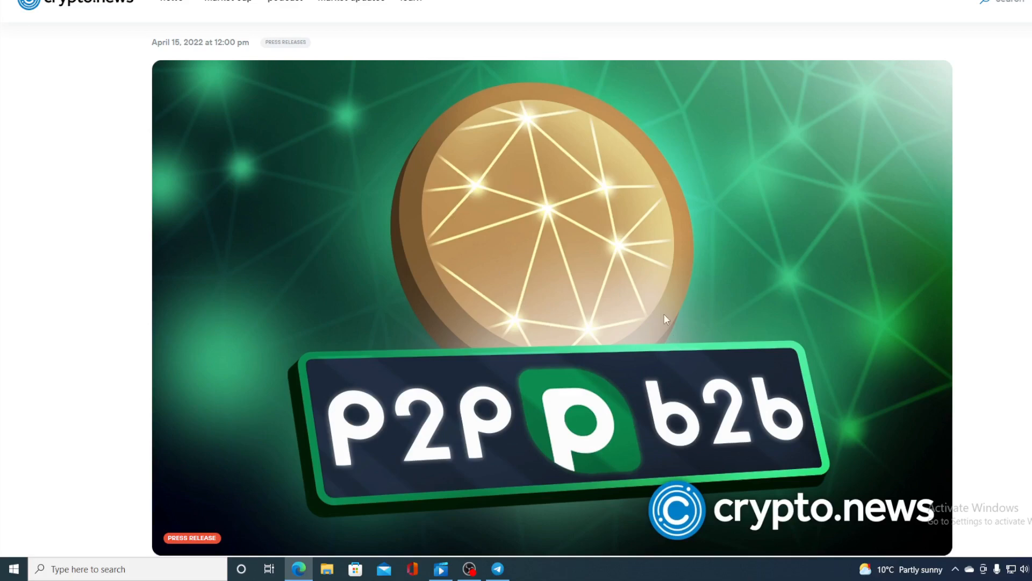
Read the crypto.news article down to its project links and follow twitter.com/Shib_nobi
scroll("down", 3)
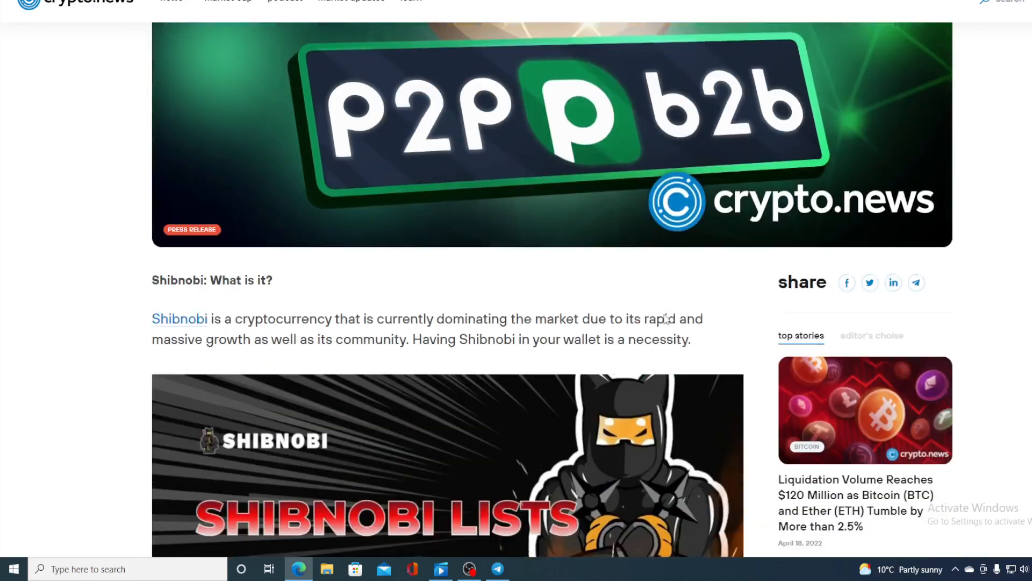
scroll("down", 3)
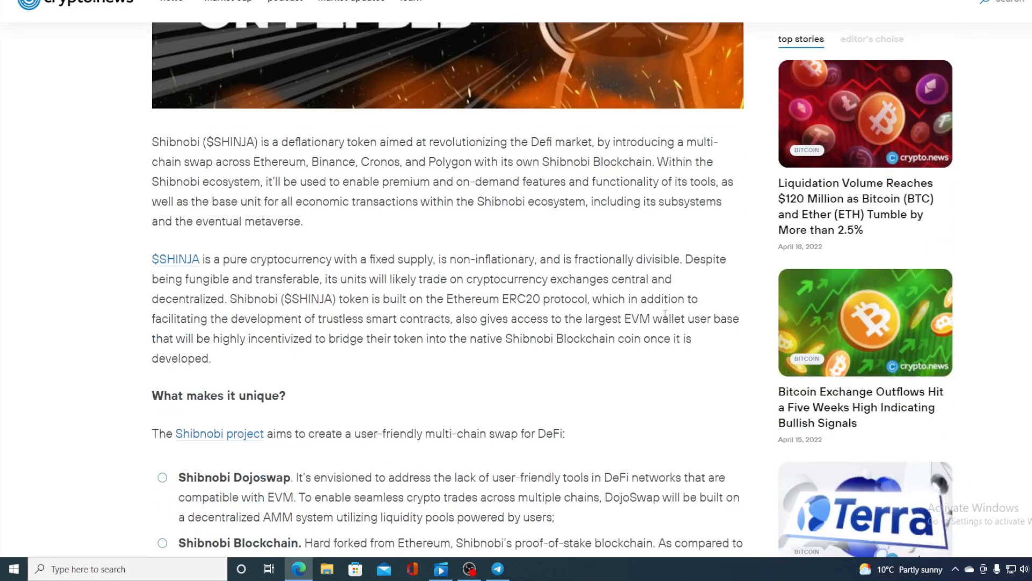
mouse_move(472, 392)
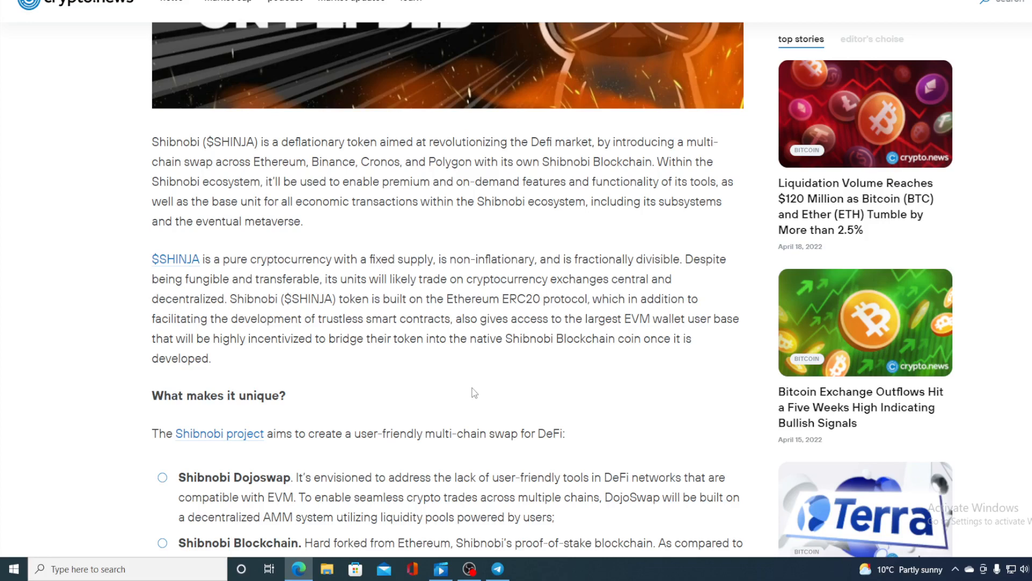
scroll("down", 3)
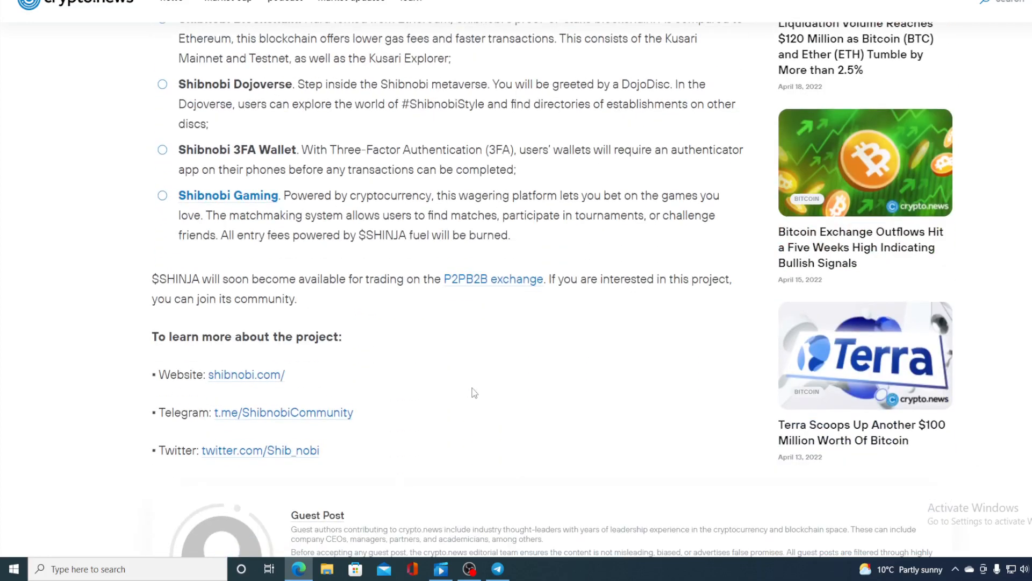
scroll("down", 3)
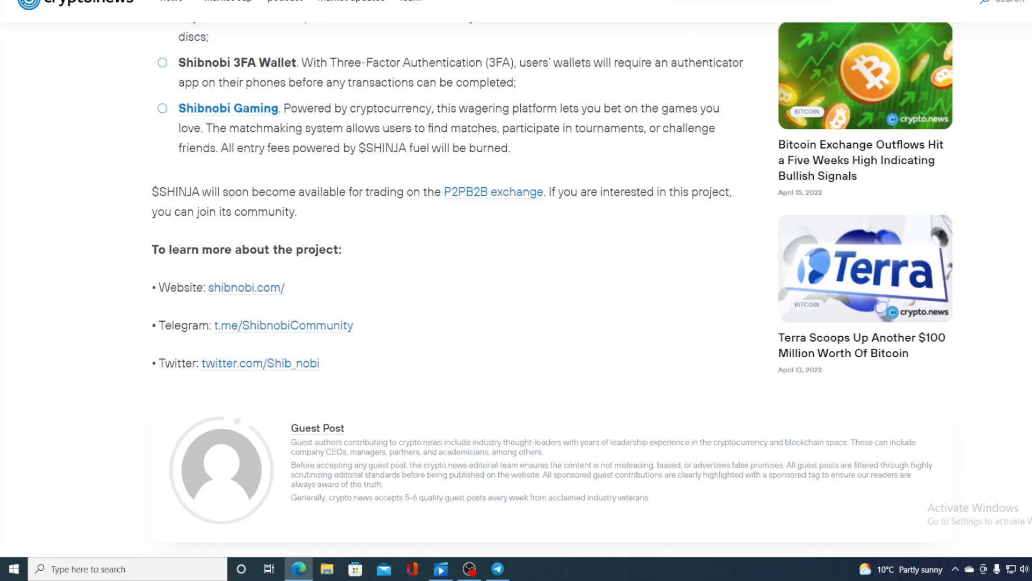
left_click(259, 364)
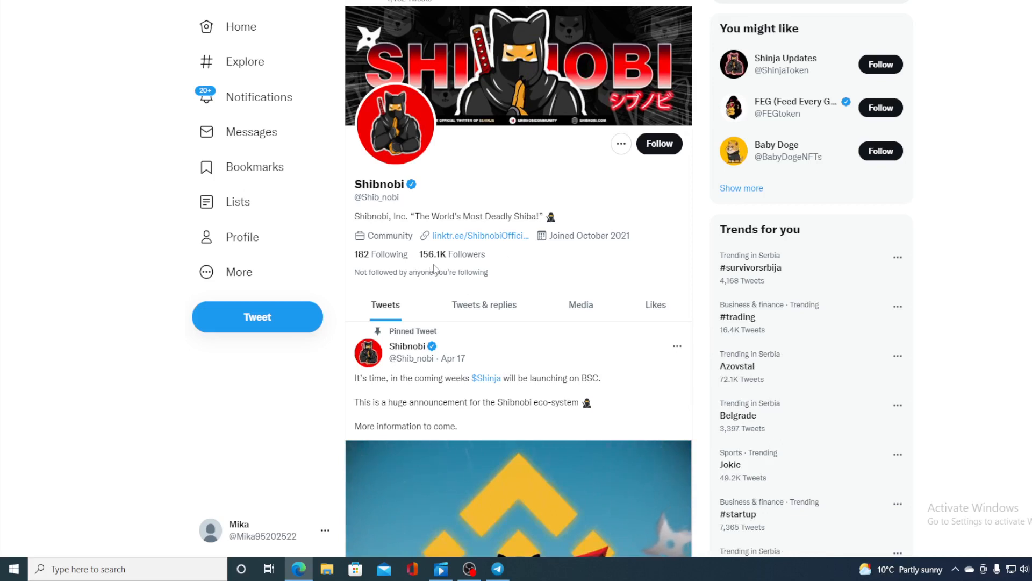
mouse_move(549, 272)
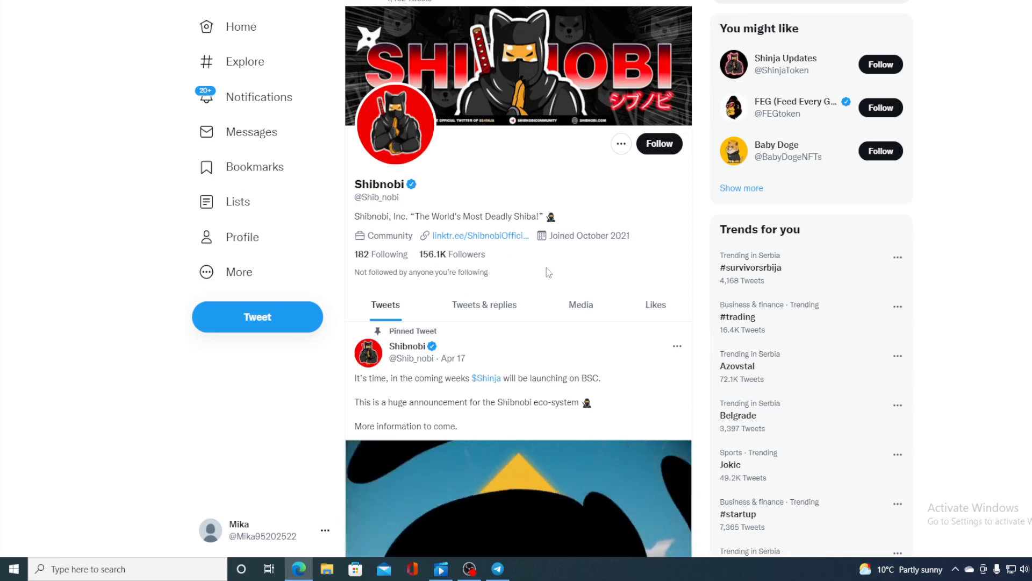
scroll("down", 3)
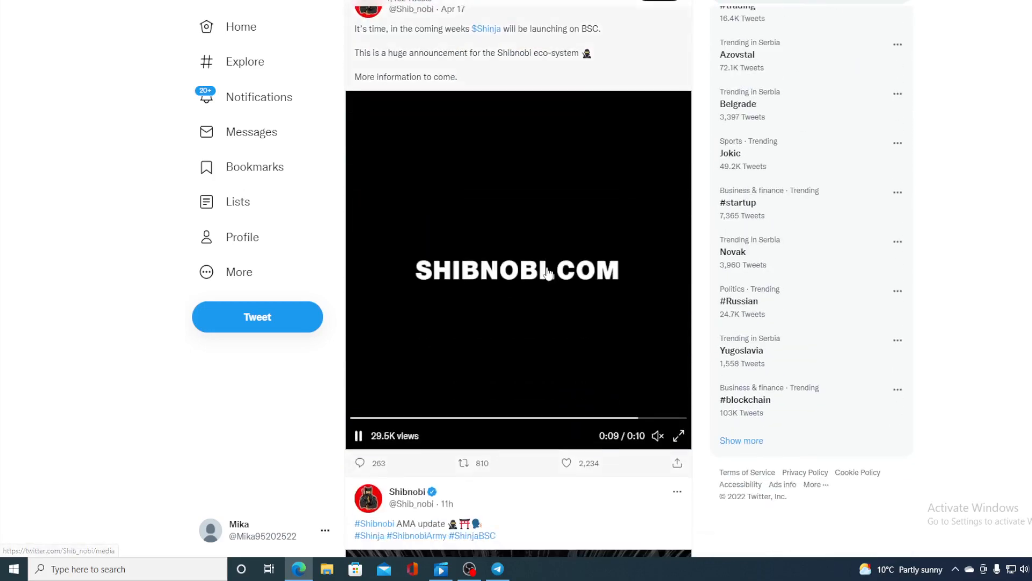
scroll("down", 3)
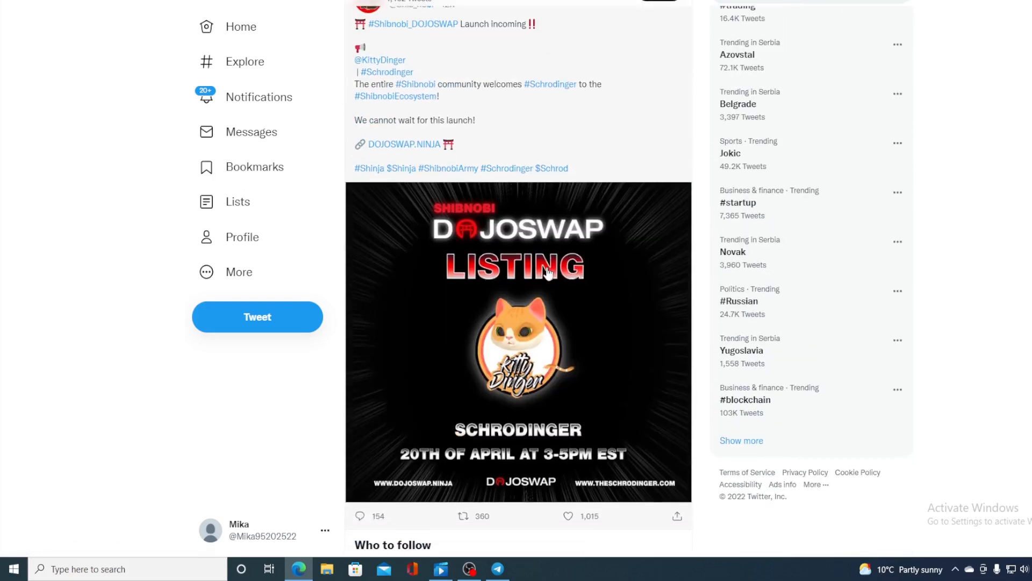
scroll("down", 3)
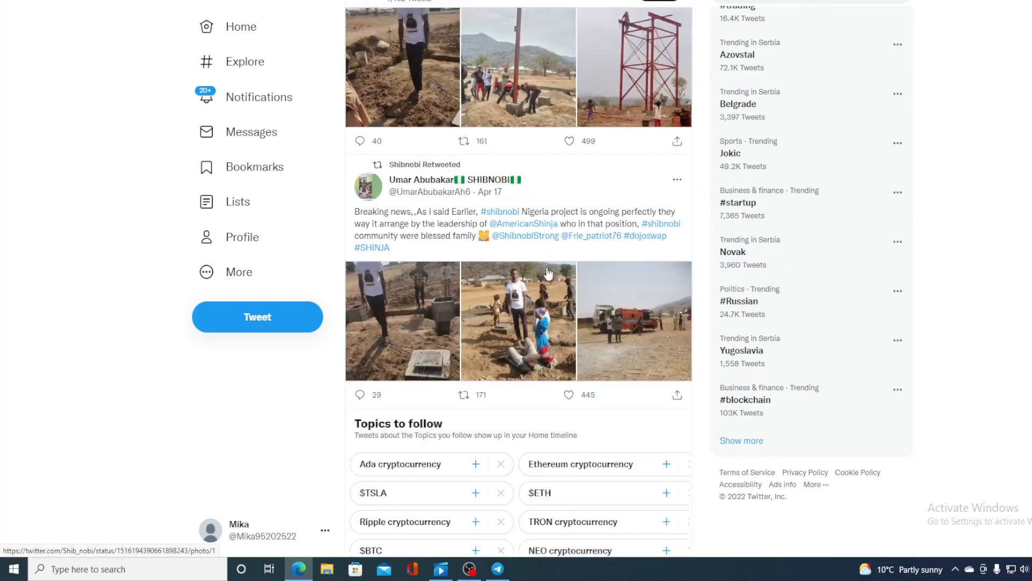
scroll("down", 3)
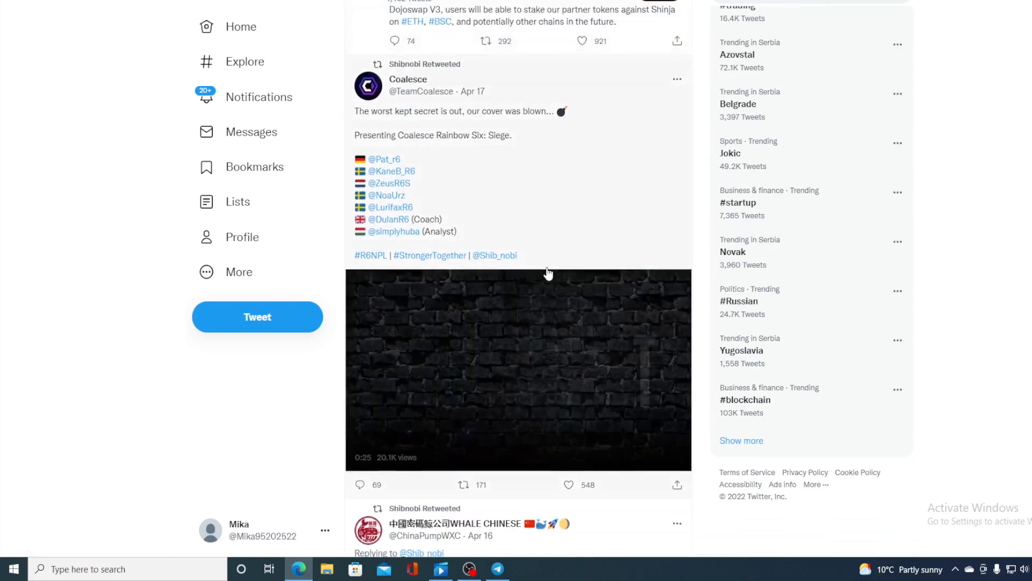
scroll("down", 3)
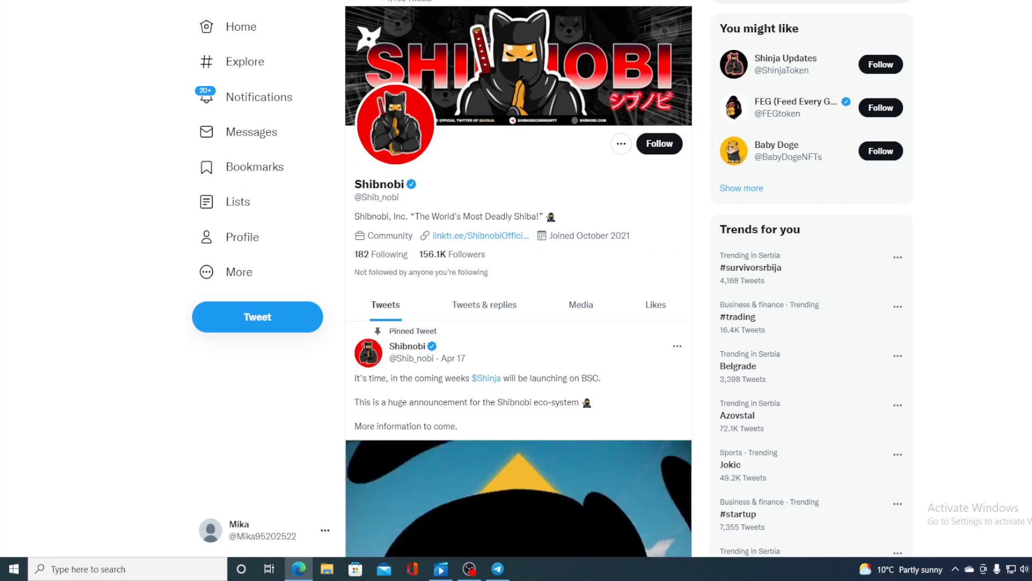
scroll("down", 3)
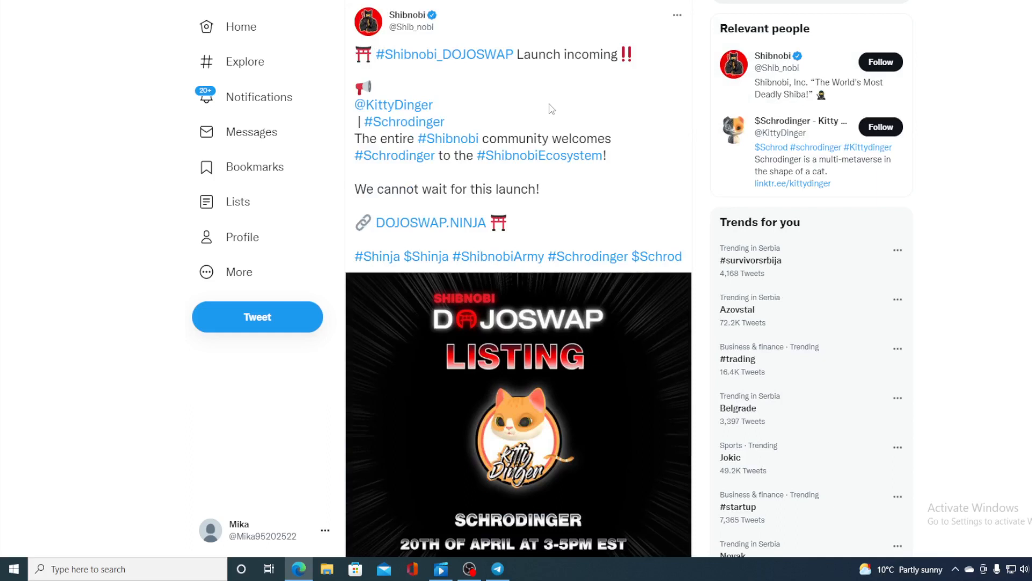
mouse_move(602, 99)
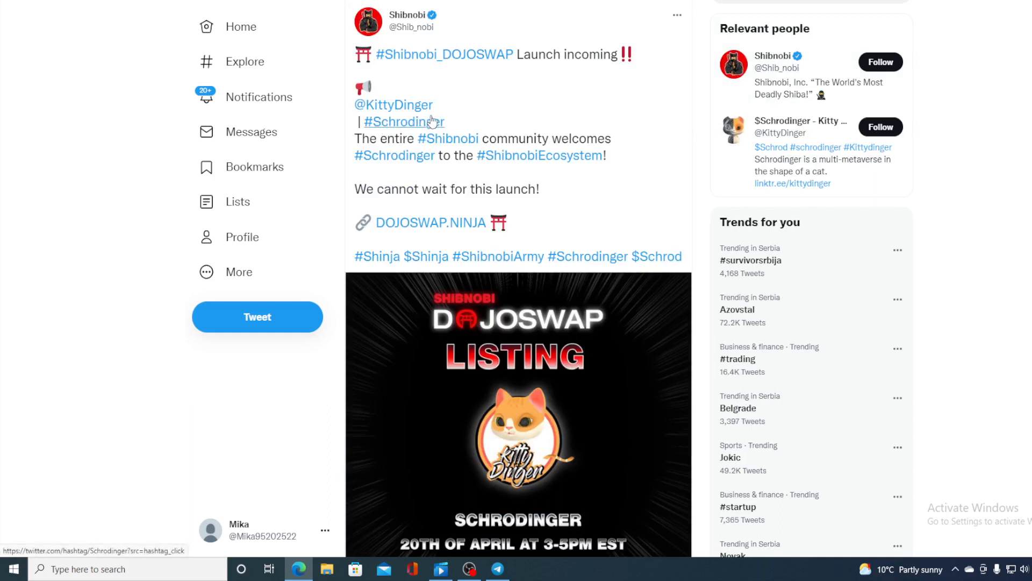
Scroll the DOJOSWAP tweet past the listing image to its 338 retweets and 983 likes
scroll("down", 3)
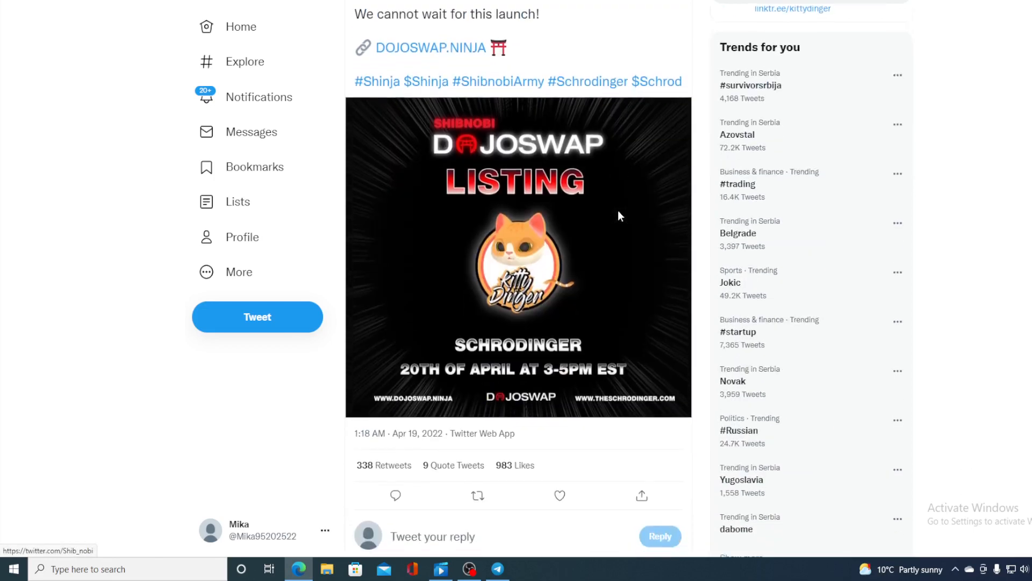
mouse_move(622, 279)
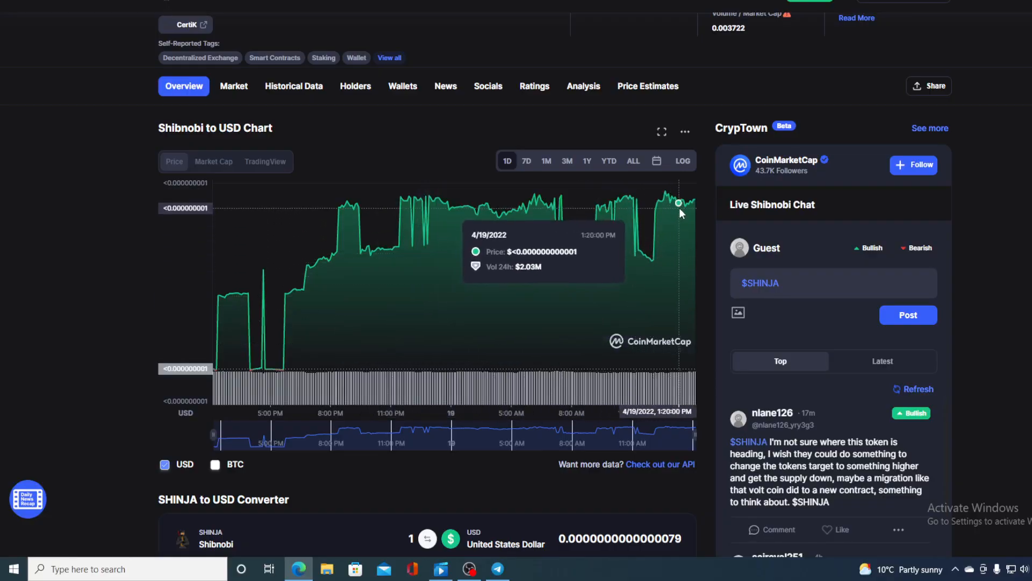
mouse_move(693, 203)
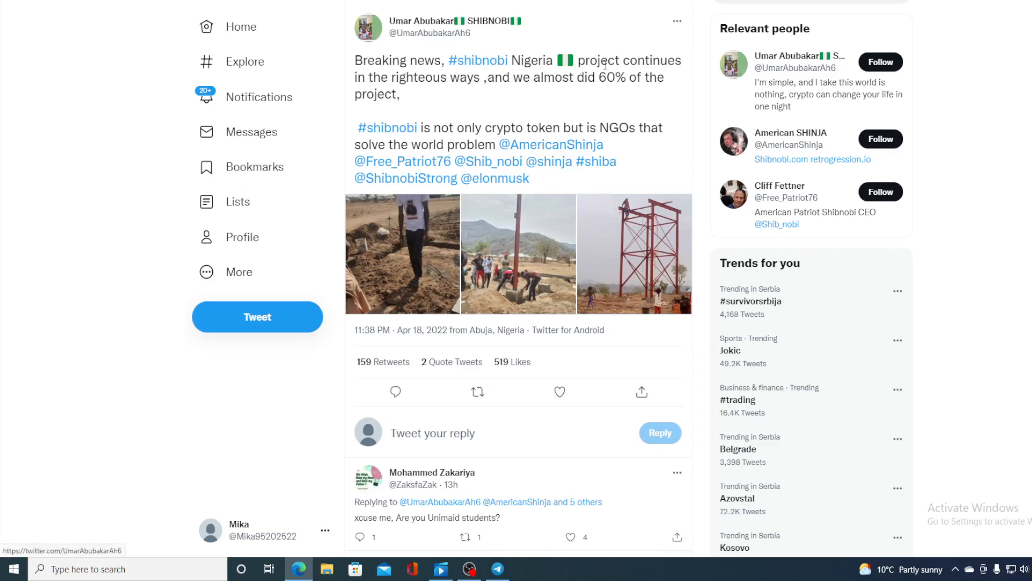
mouse_move(542, 93)
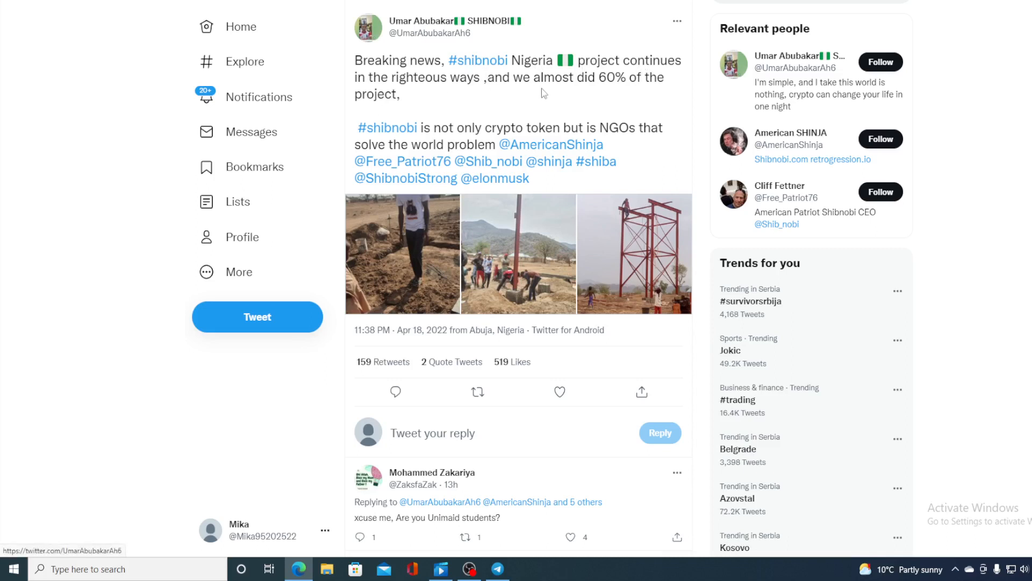
mouse_move(655, 92)
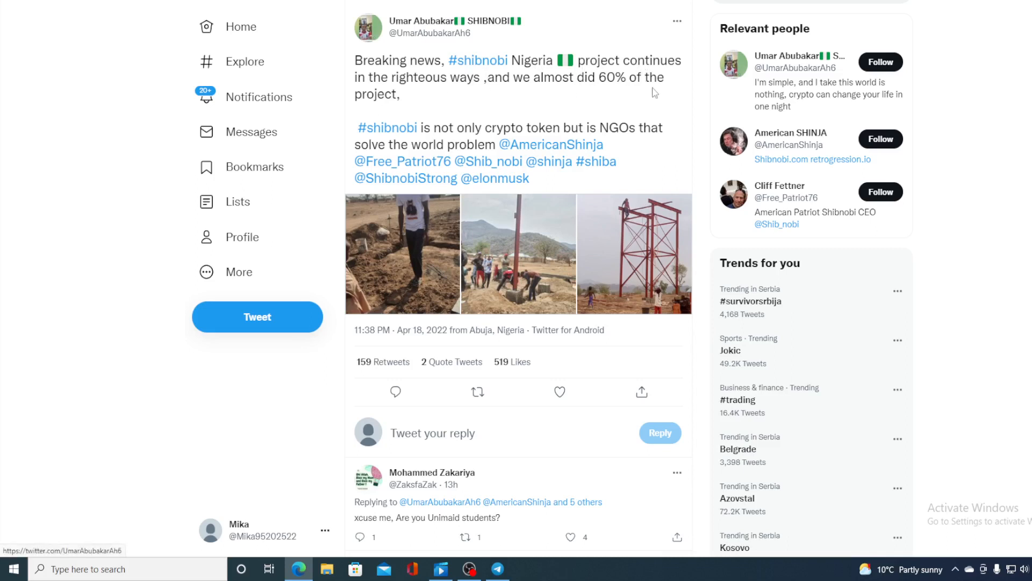